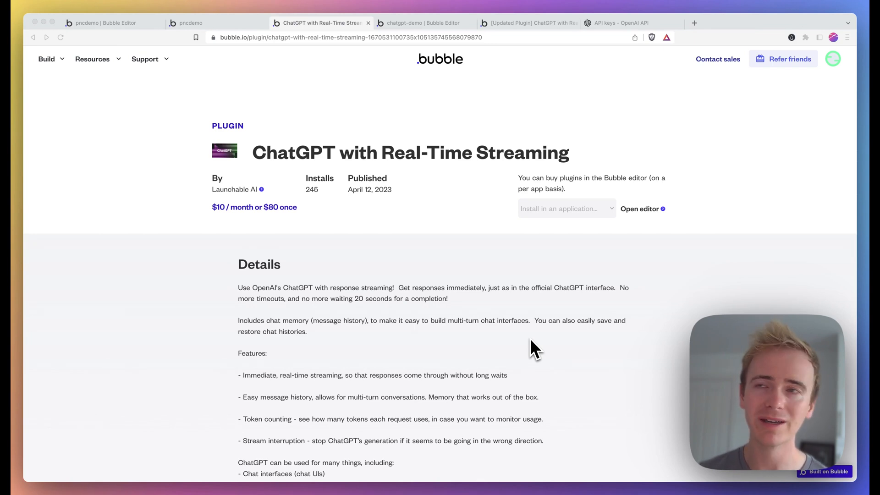
mouse_move(131, 46)
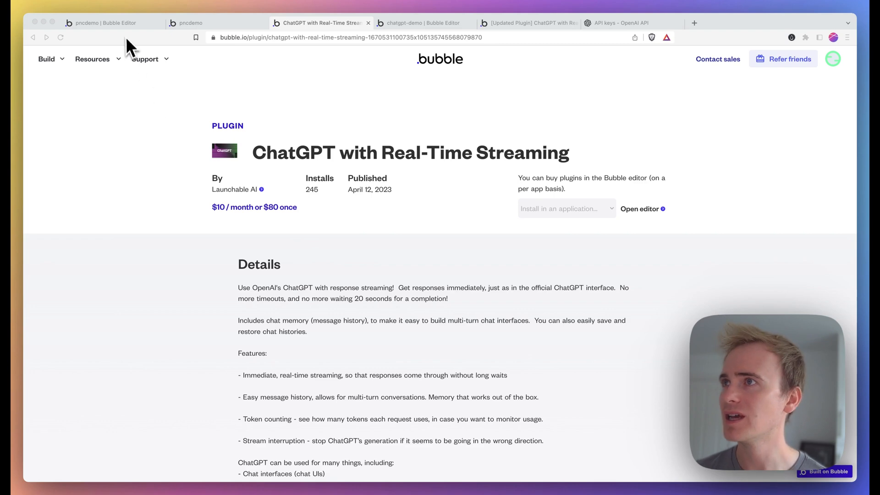
Step: Show the ChatGPT With Real-Time Streaming plugin settings in the pncdemo editor
click(101, 23)
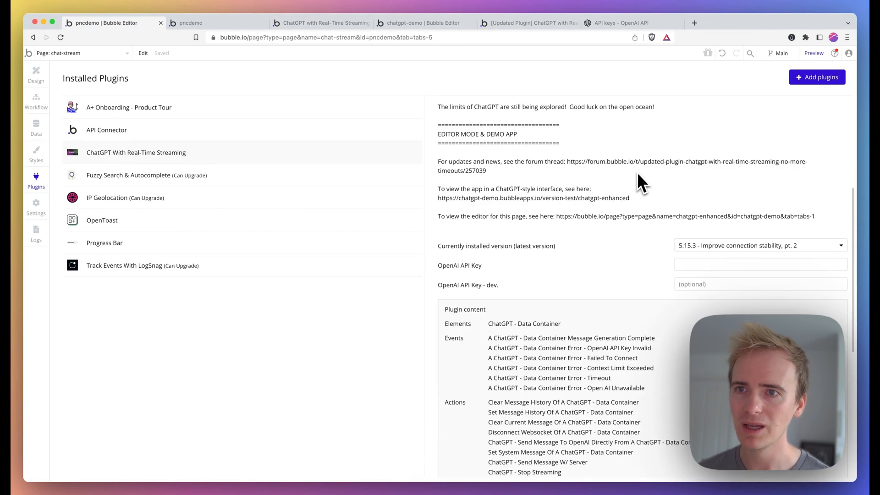
mouse_move(652, 206)
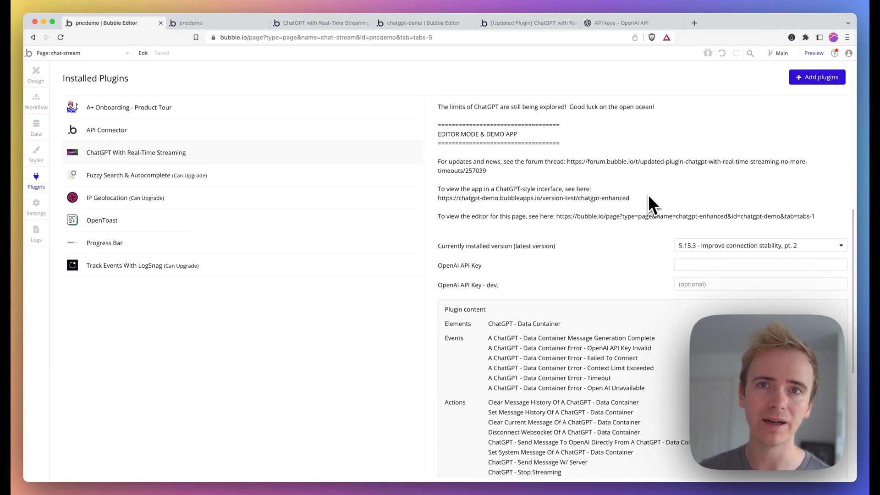
Step: Generate an OpenAI secret key named 'PNC demo' and copy it
click(626, 23)
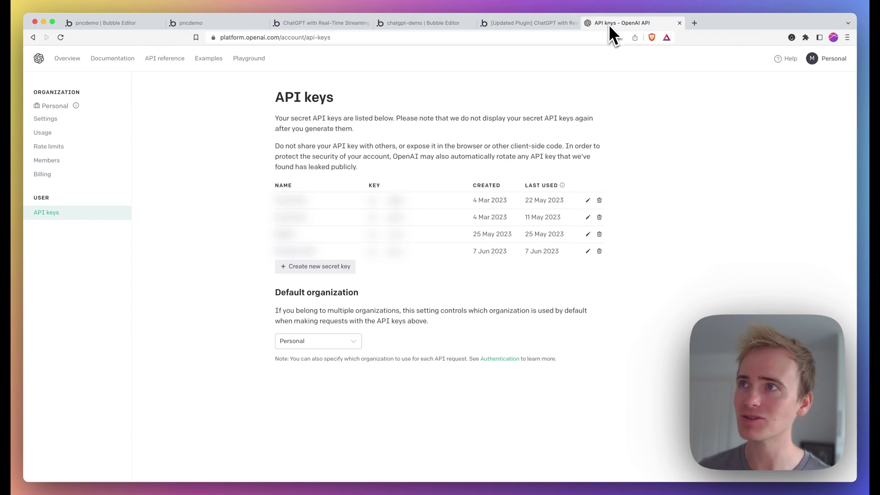
click(315, 266)
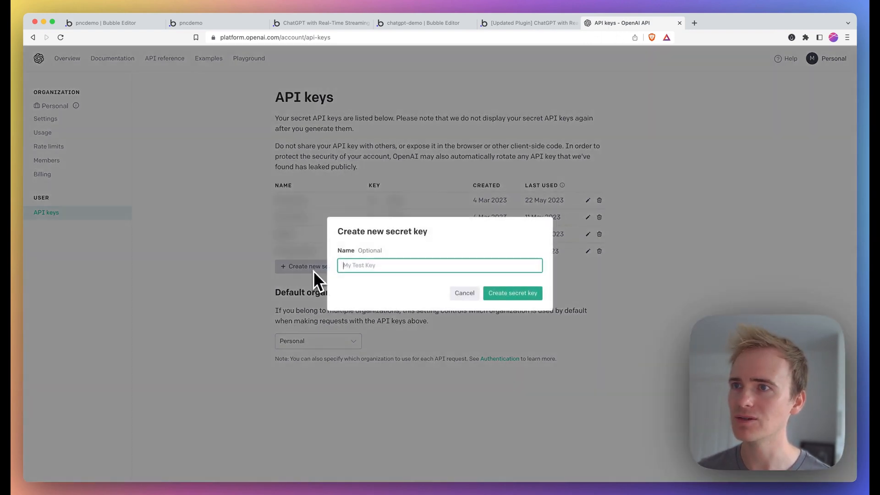
text(PNC demo)
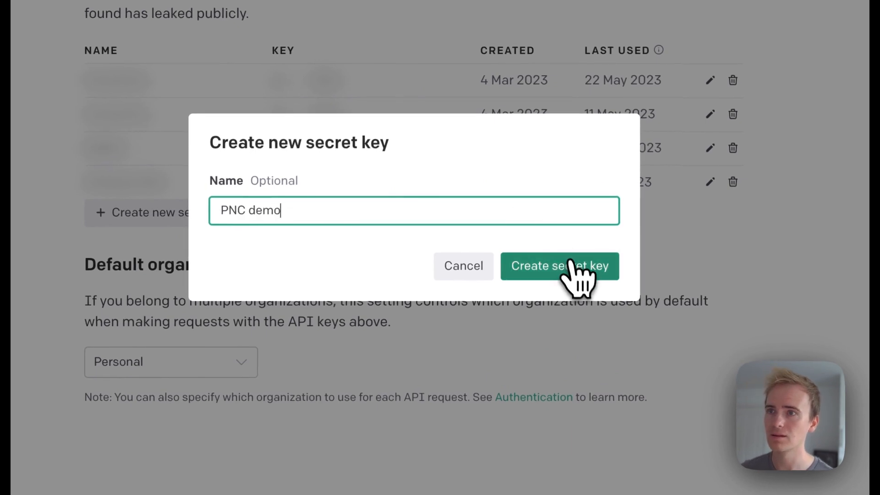
click(559, 265)
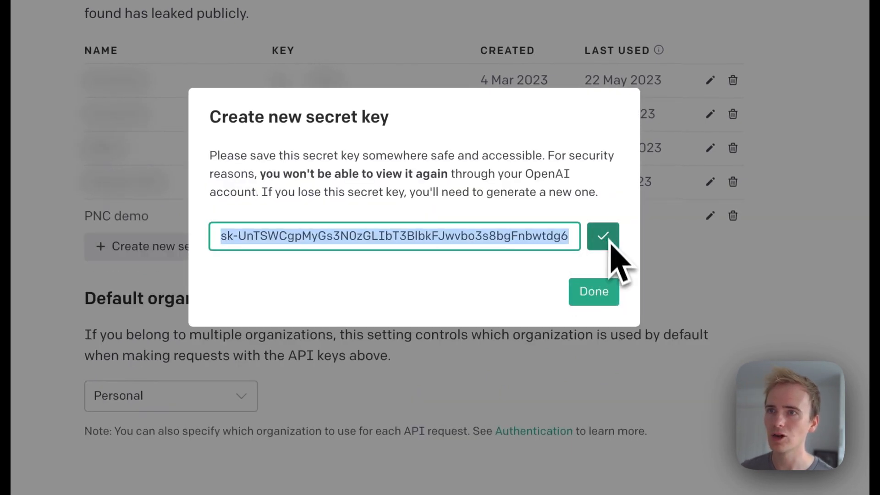
click(602, 236)
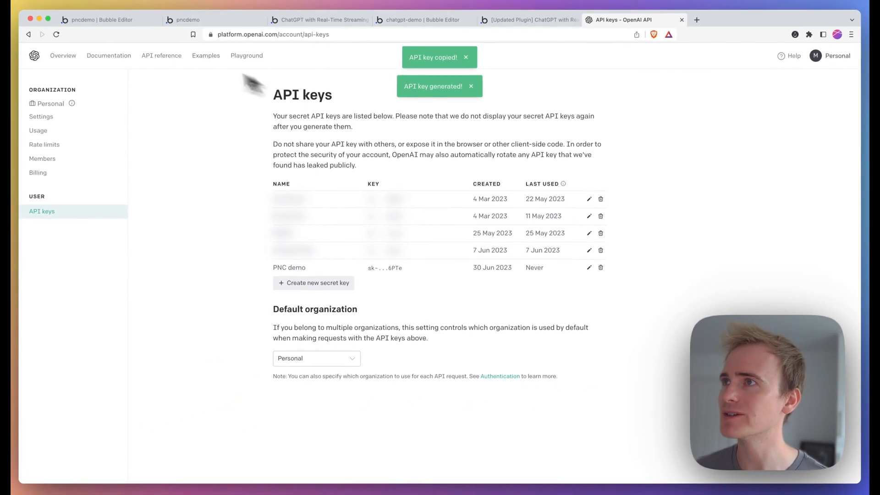
Step: Paste the copied secret key into the plugin's OpenAI API Key field
click(101, 19)
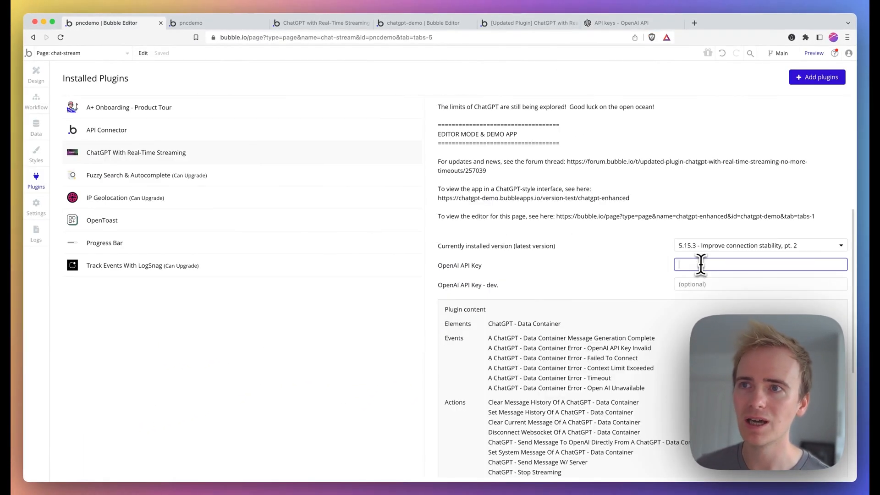
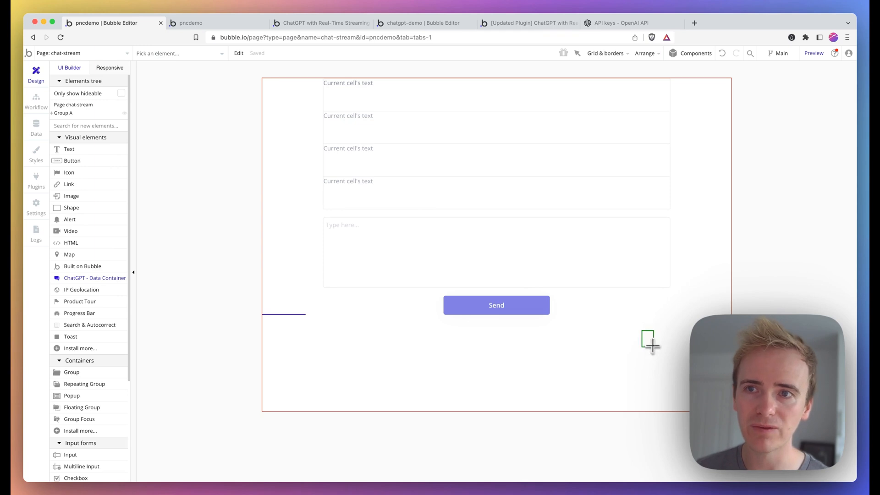
Step: Place a ChatGPT data container on the page and add a Send-click workflow
click(646, 338)
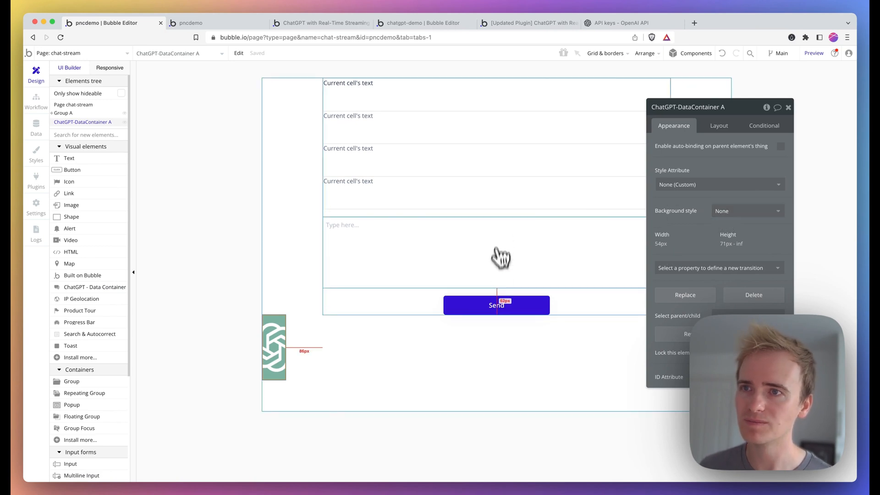
click(496, 305)
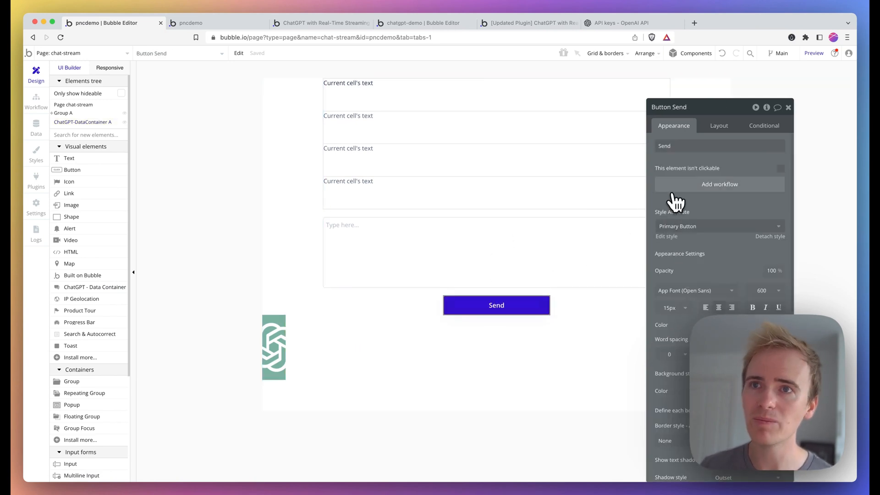
click(719, 184)
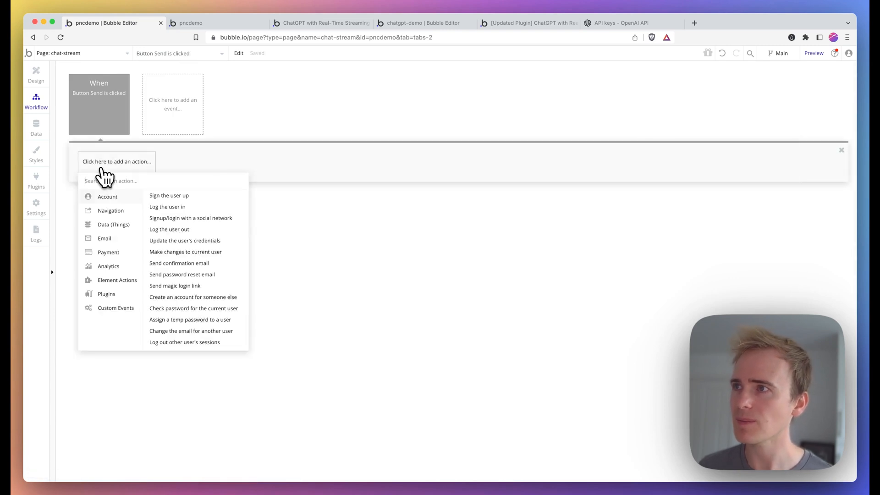
Step: Add ChatGPT Send Message w/ Server using ChatGPT-DataContainer A's element ID and Connection Info
click(106, 294)
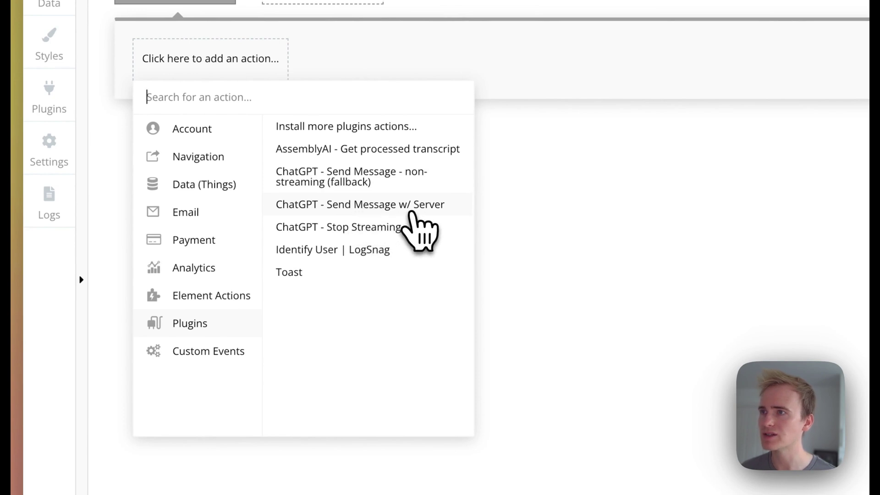
click(362, 204)
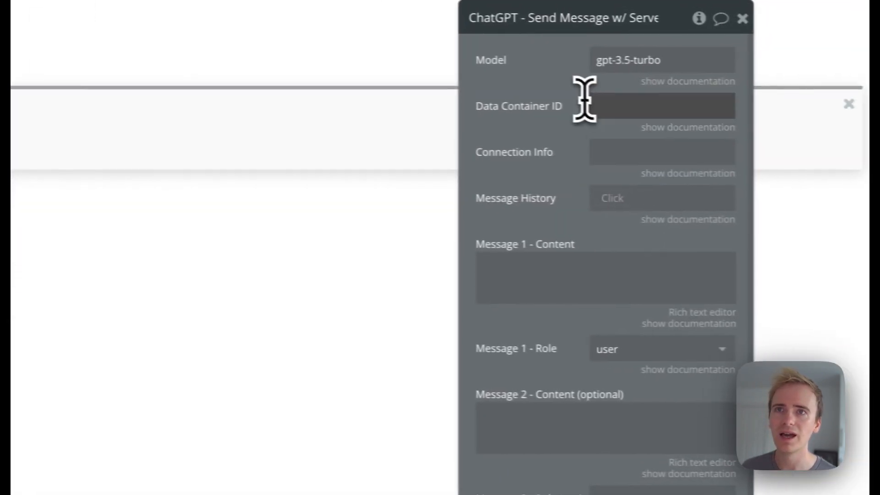
click(639, 104)
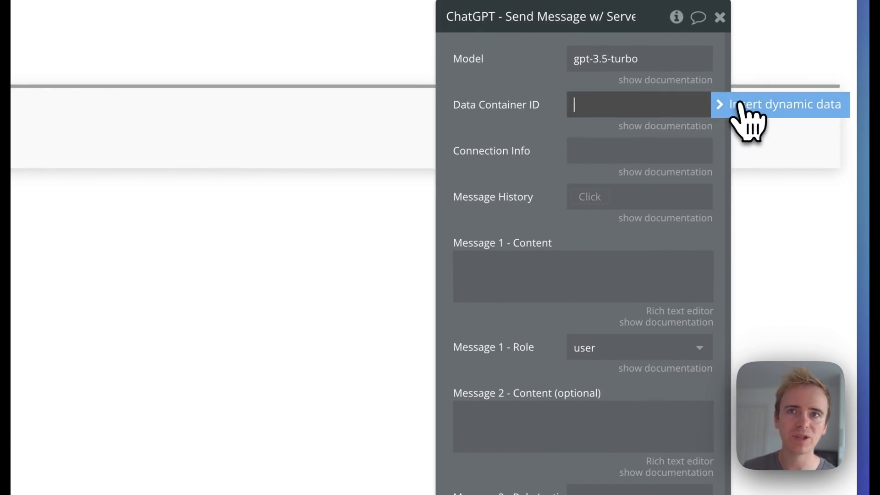
click(785, 104)
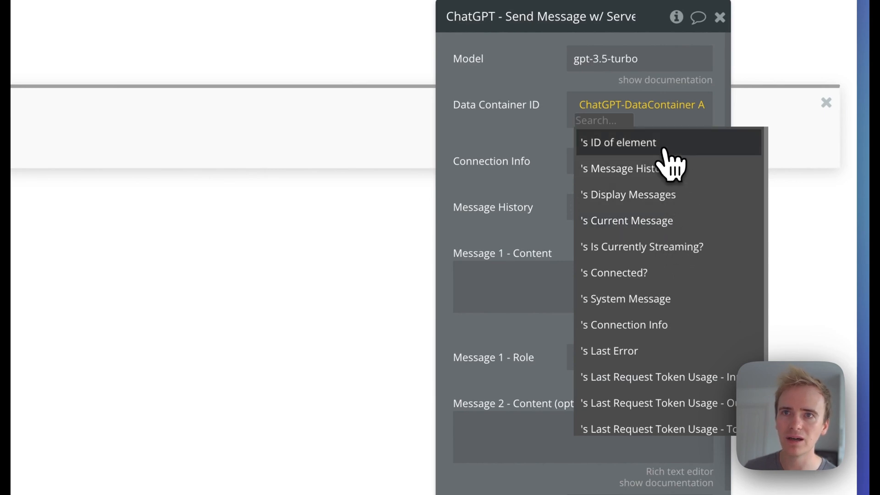
click(618, 142)
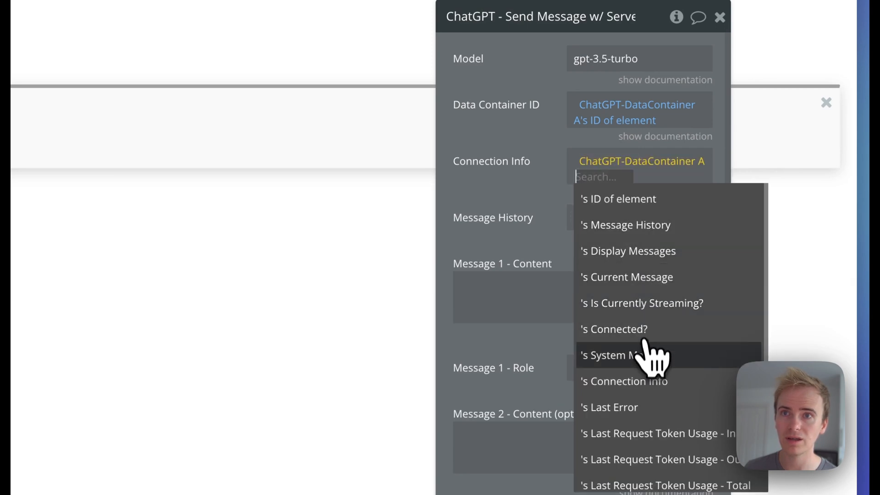
click(624, 381)
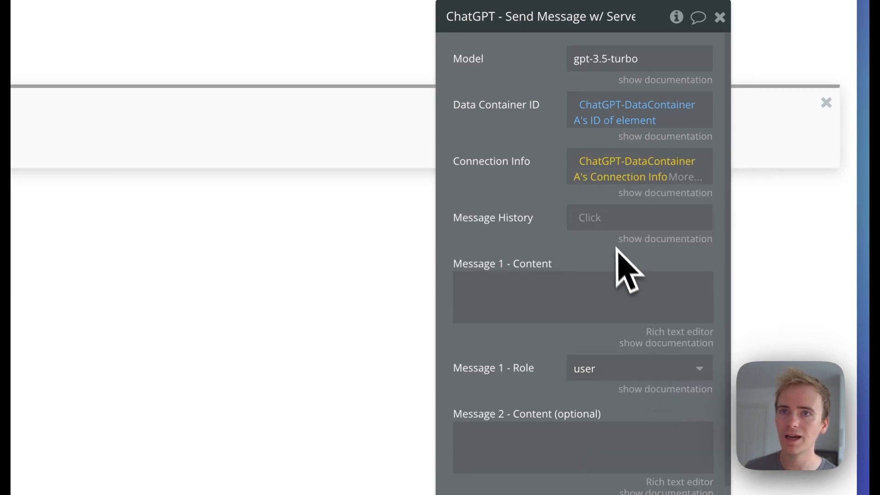
Step: Source Message History from ChatGPT-DataContainer A and begin filling Message 1 Content
click(638, 217)
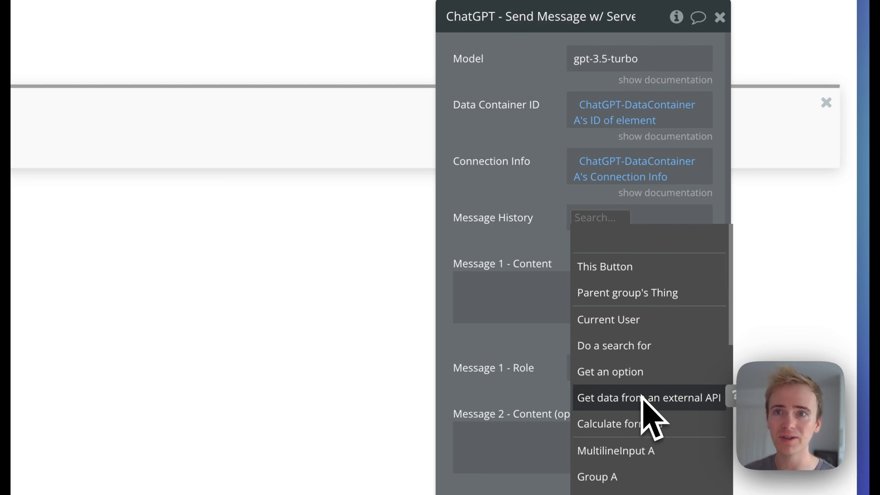
text(cha)
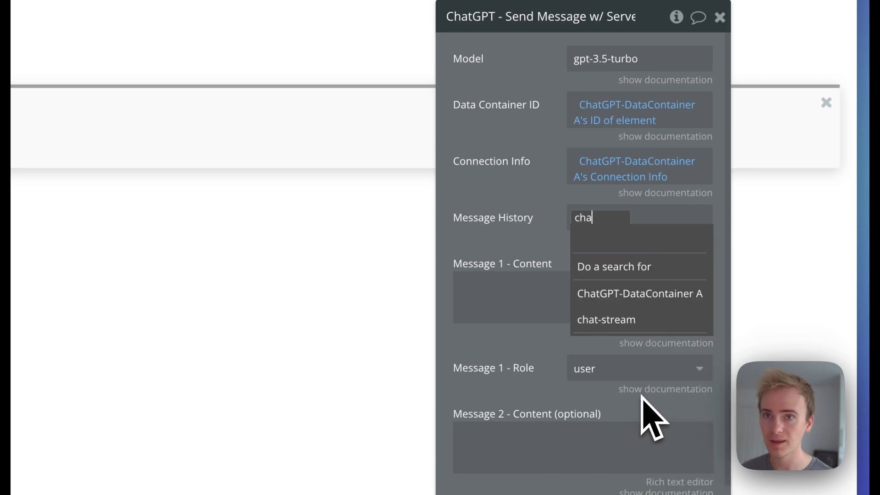
click(639, 293)
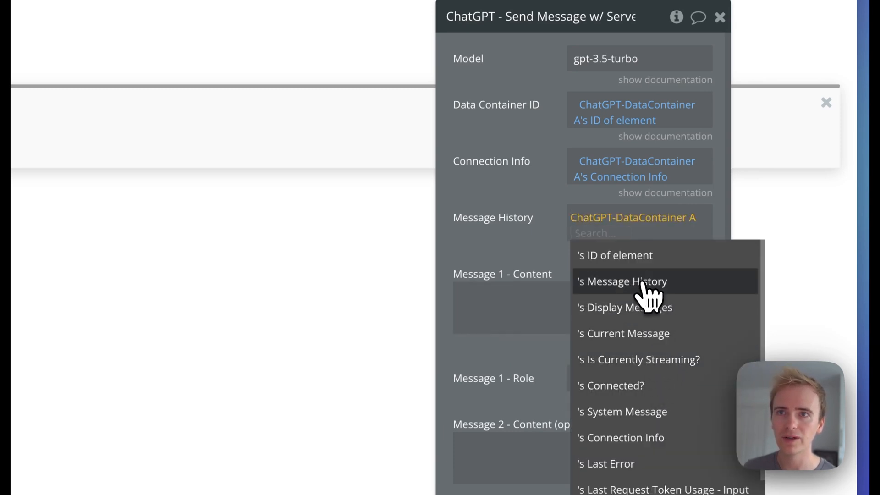
click(622, 281)
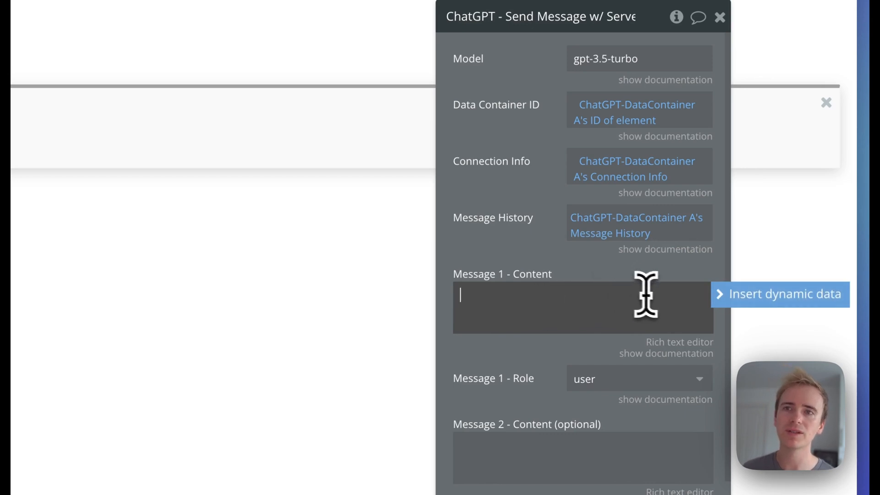
click(780, 294)
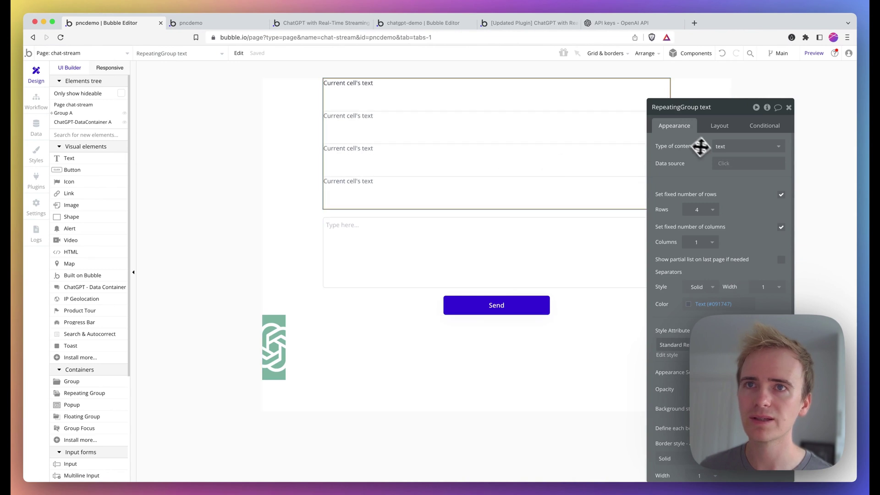
Step: Set the RepeatingGroup's data source to ChatGPT-DataContainer A's Display Messages
click(747, 163)
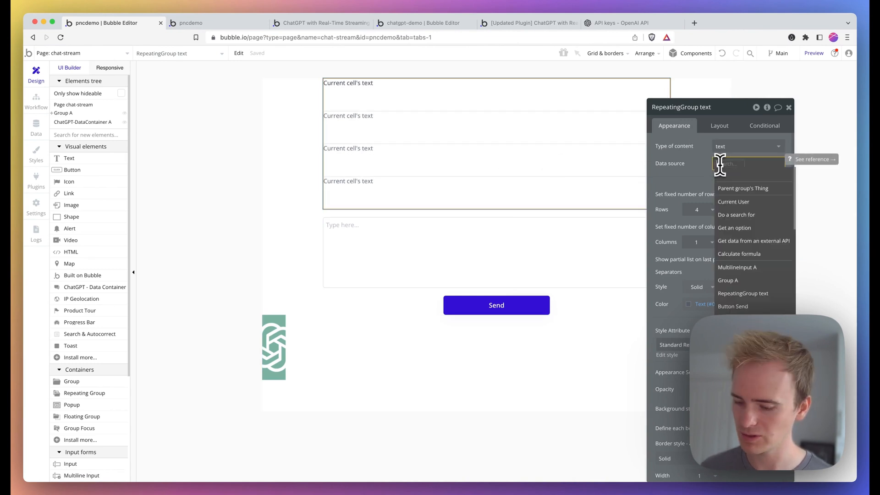
text(chat)
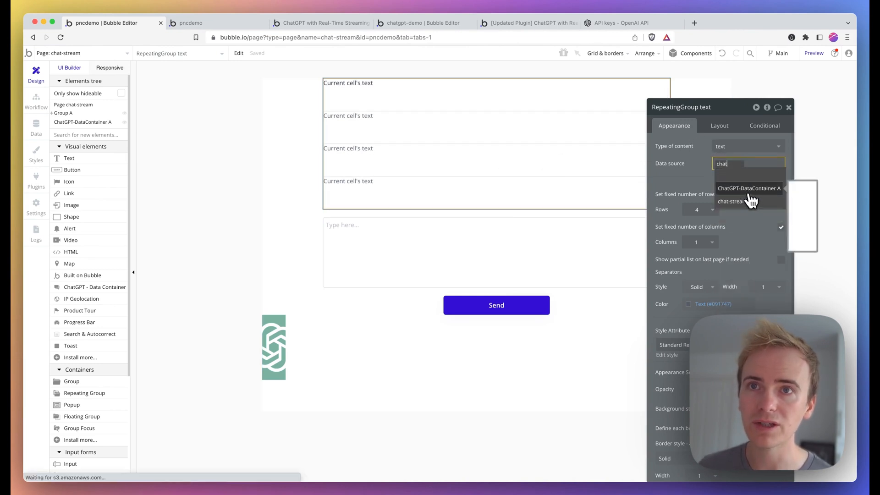
click(748, 189)
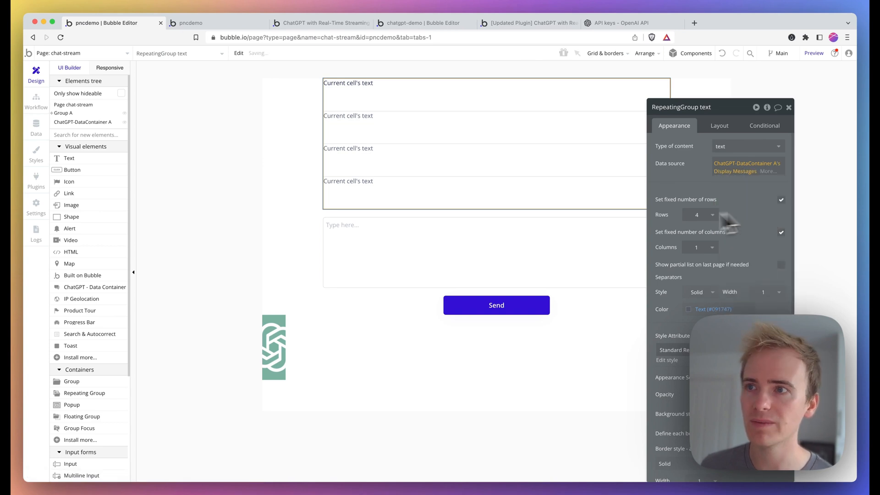
click(35, 104)
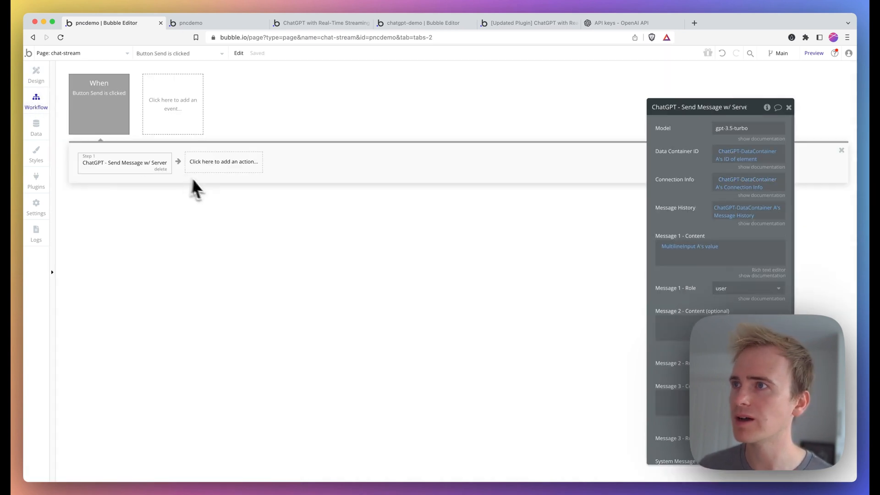
Step: Add a Reset relevant inputs action after the send-message action
click(223, 162)
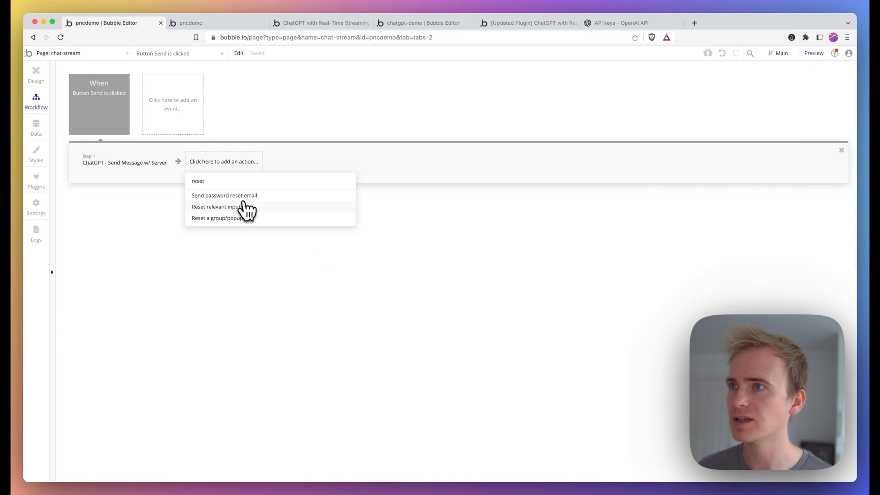
click(217, 206)
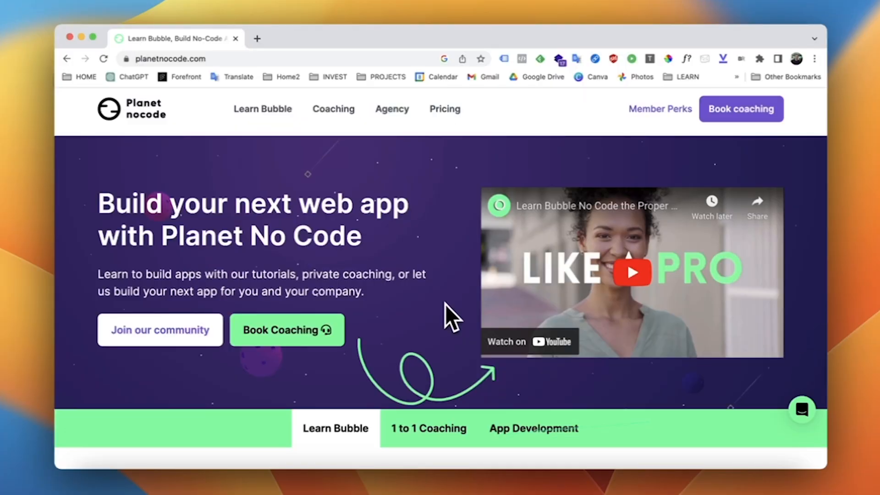
scroll(down, 3)
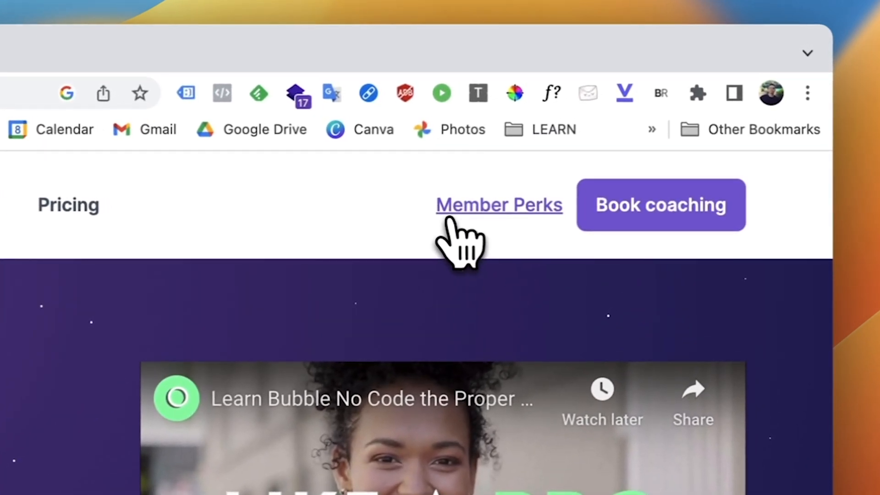
click(499, 204)
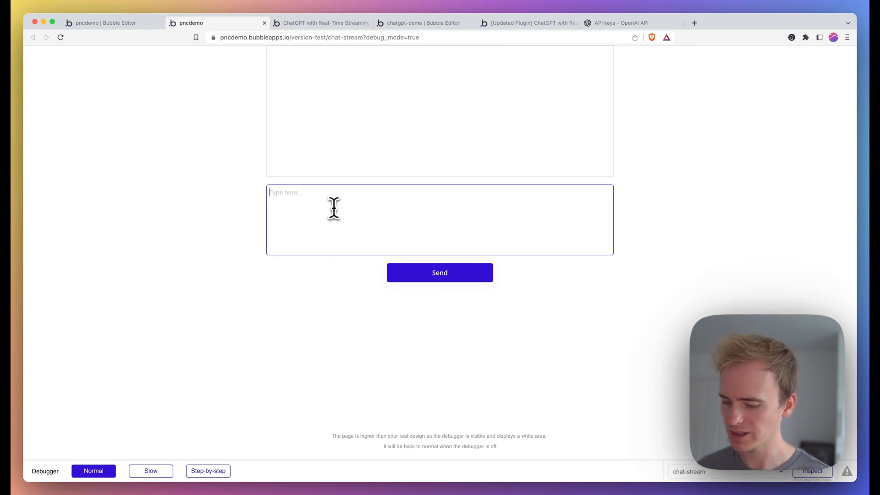
Step: Ask 'What is the capital of Scotland?', then send 'Write a poem about there?'
text(What is the capital of)
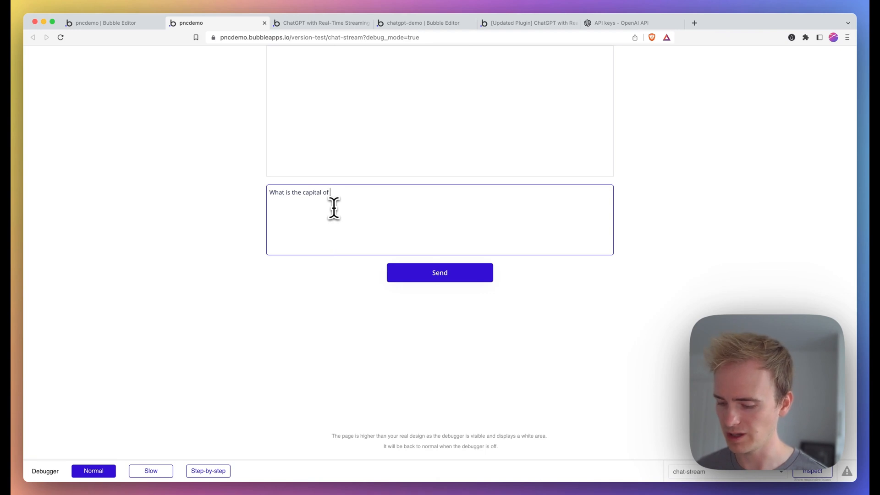
text(Scotla)
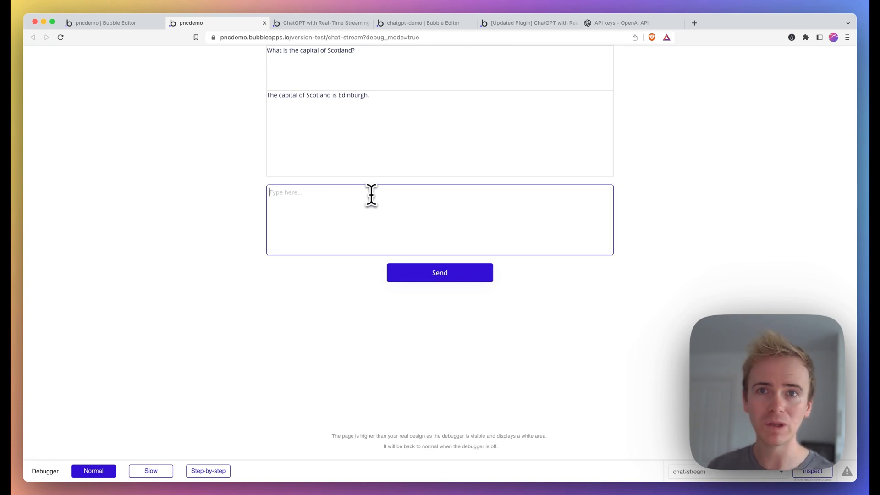
text(Write a poem abou)
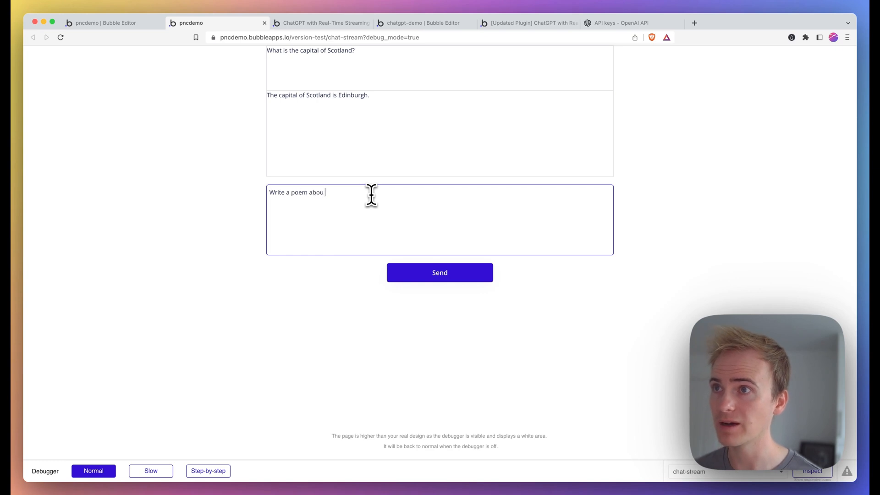
text(t there?)
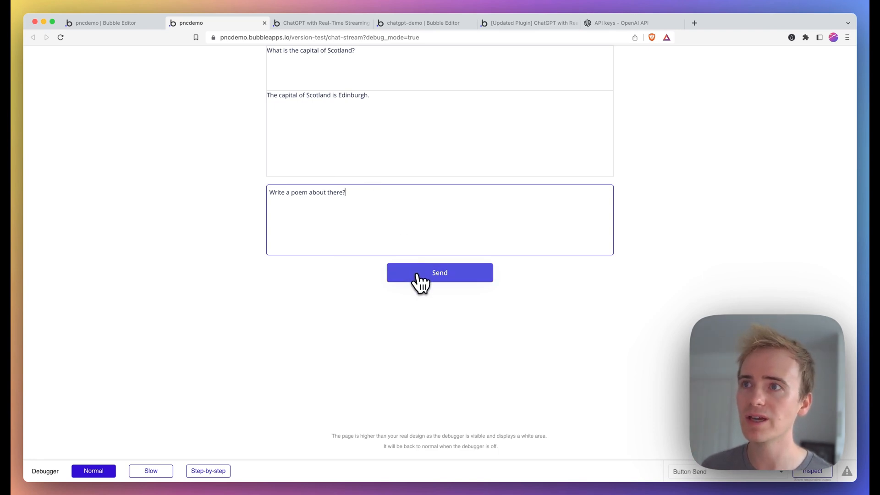
click(440, 272)
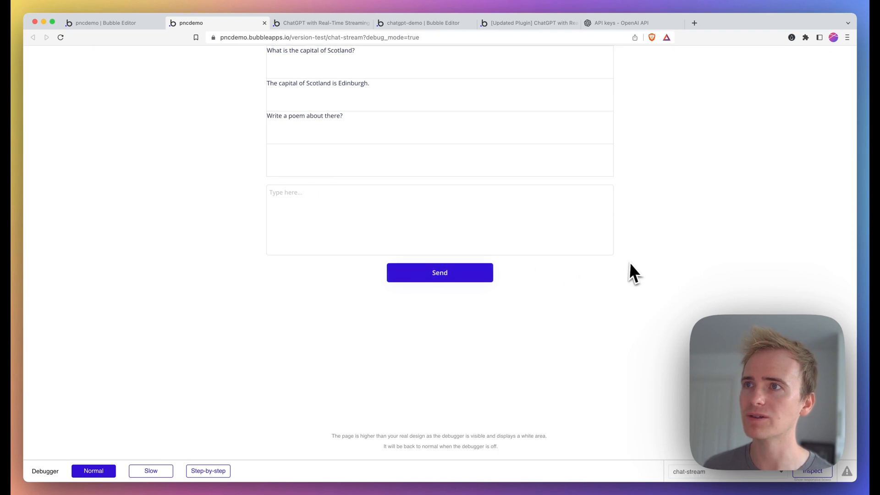